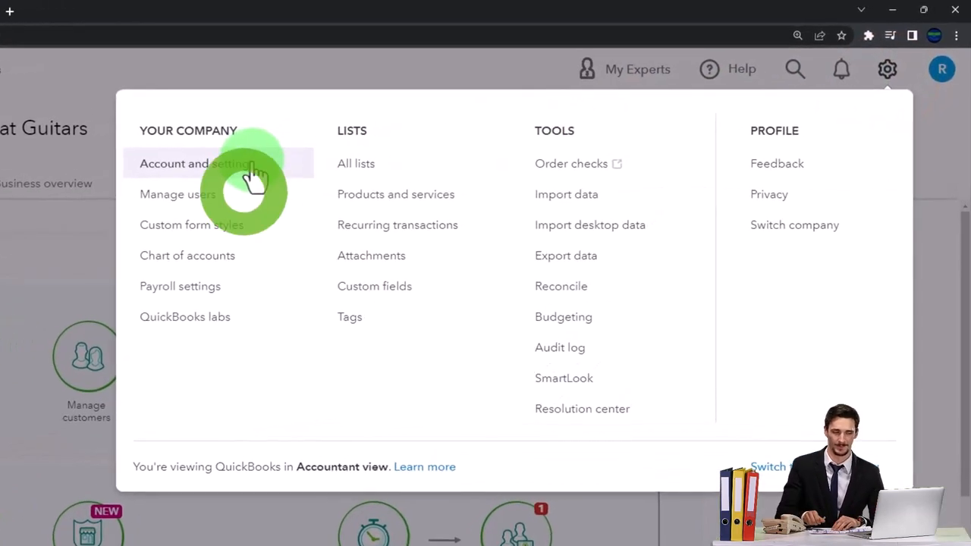
mouse_move(205, 205)
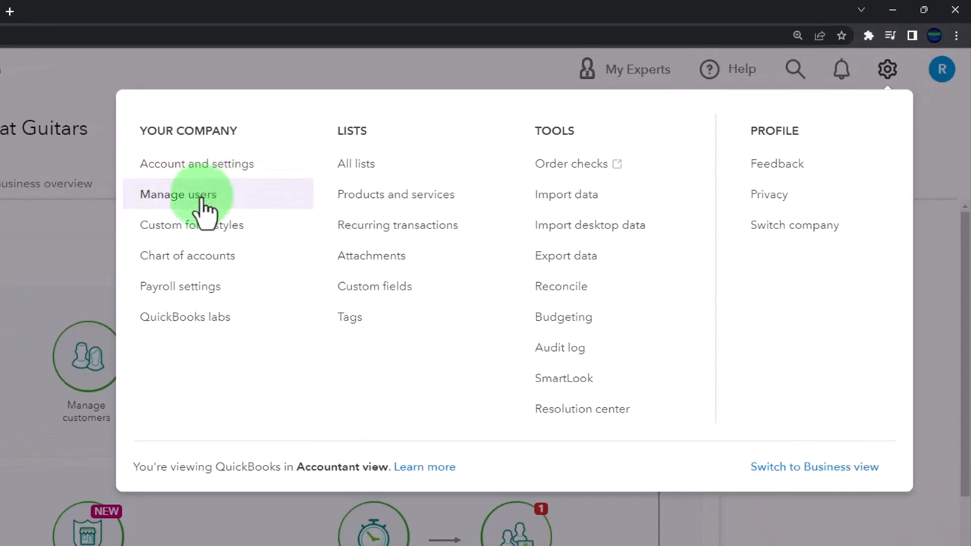
- Go to Manage users from the gear menu's Your Company section
click(177, 195)
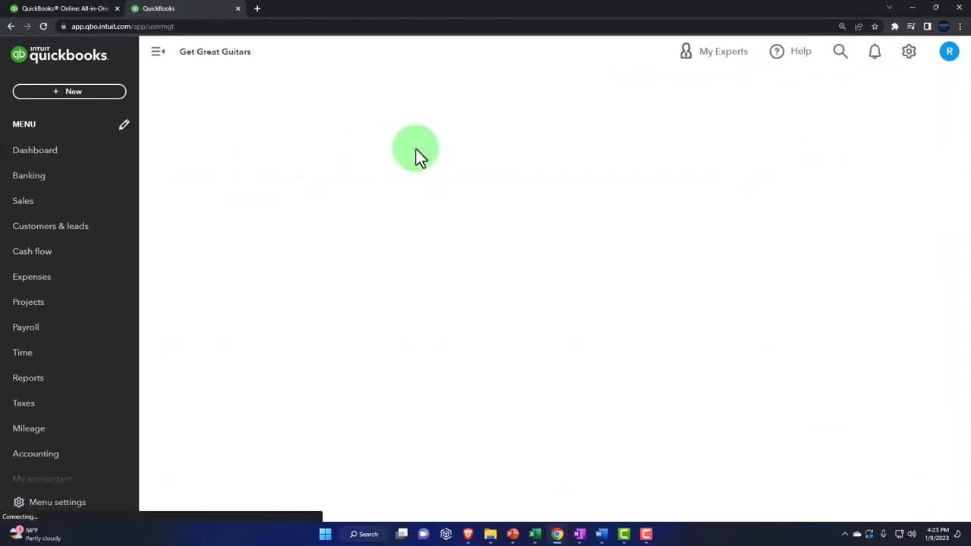